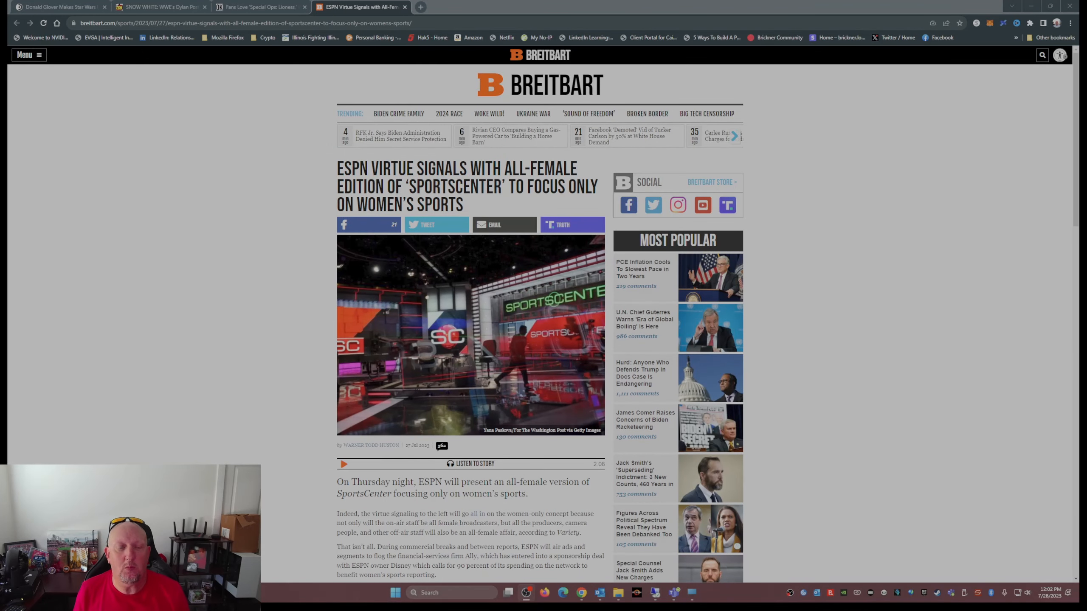
scroll(down, 3)
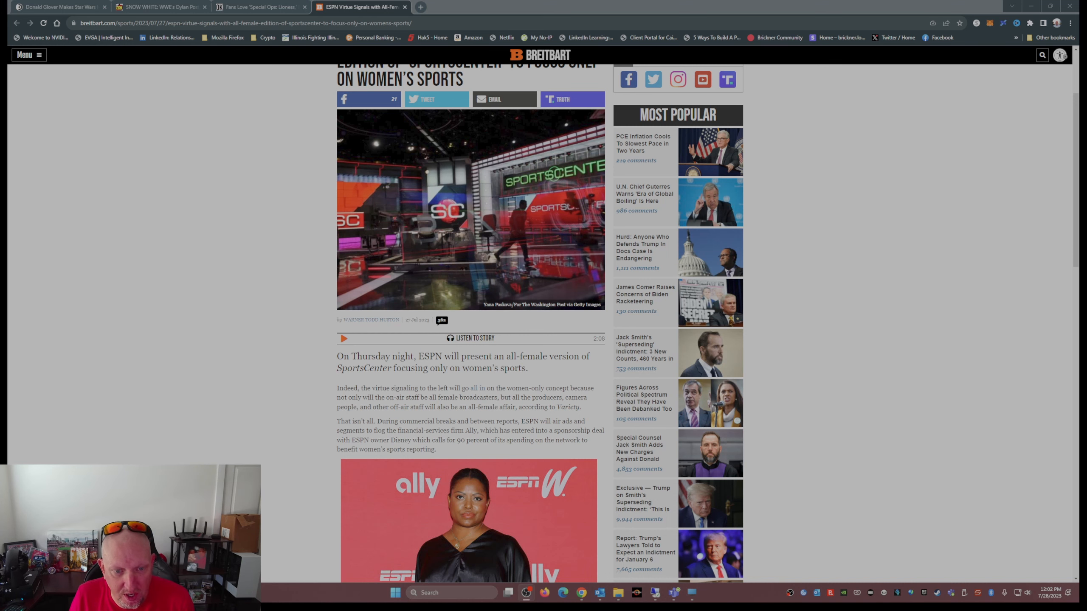
scroll(down, 3)
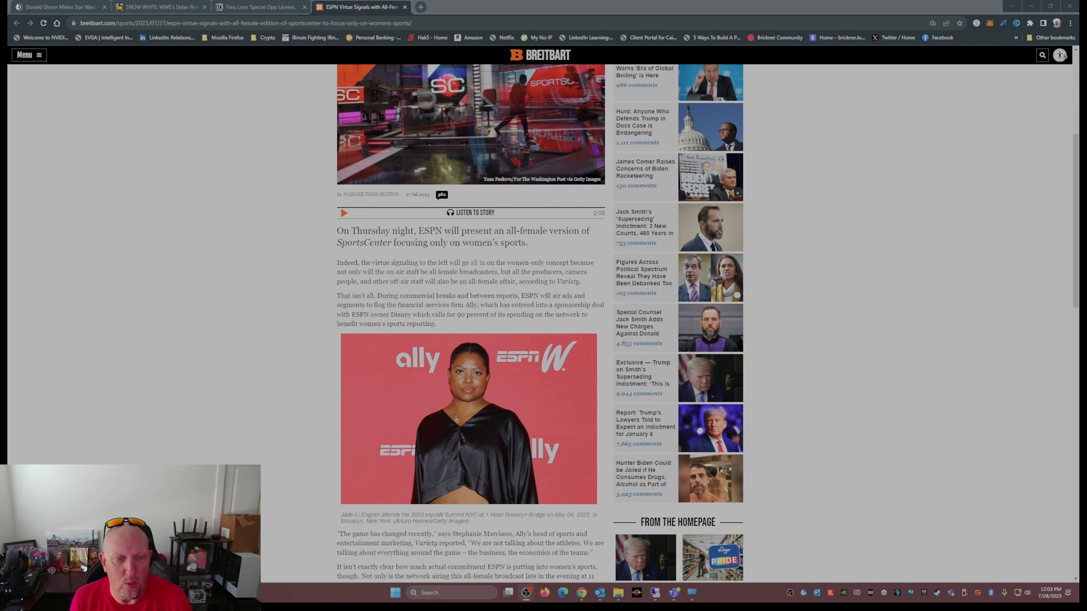
scroll(down, 3)
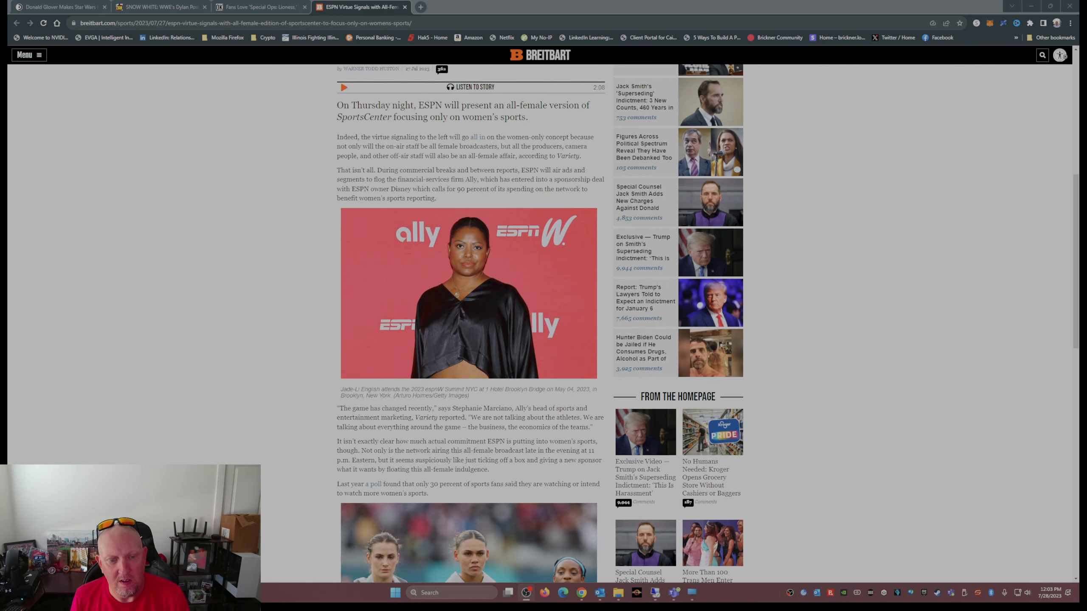
scroll(down, 3)
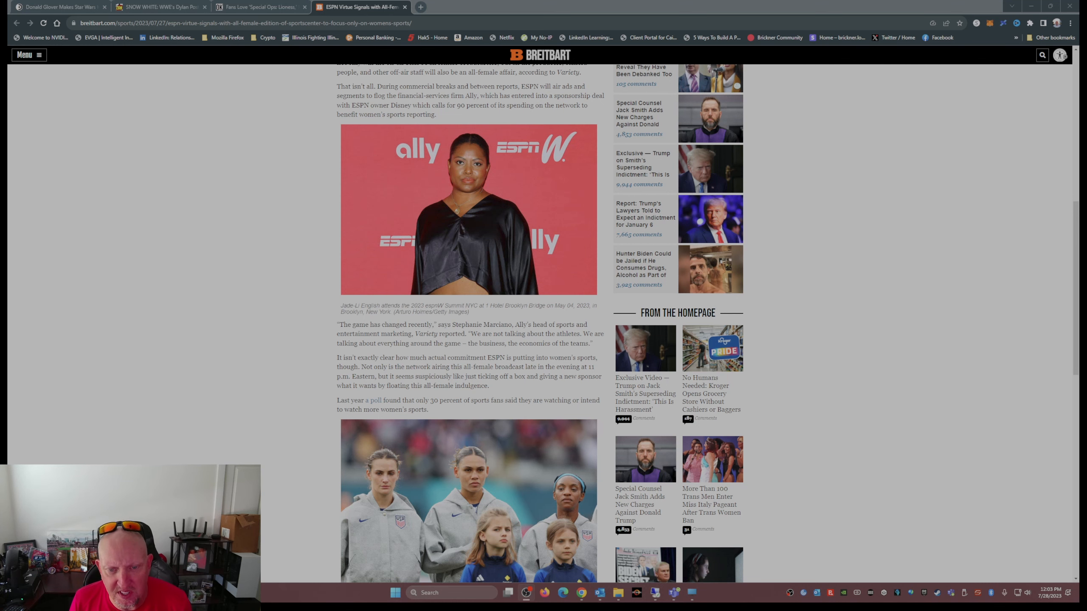
scroll(down, 3)
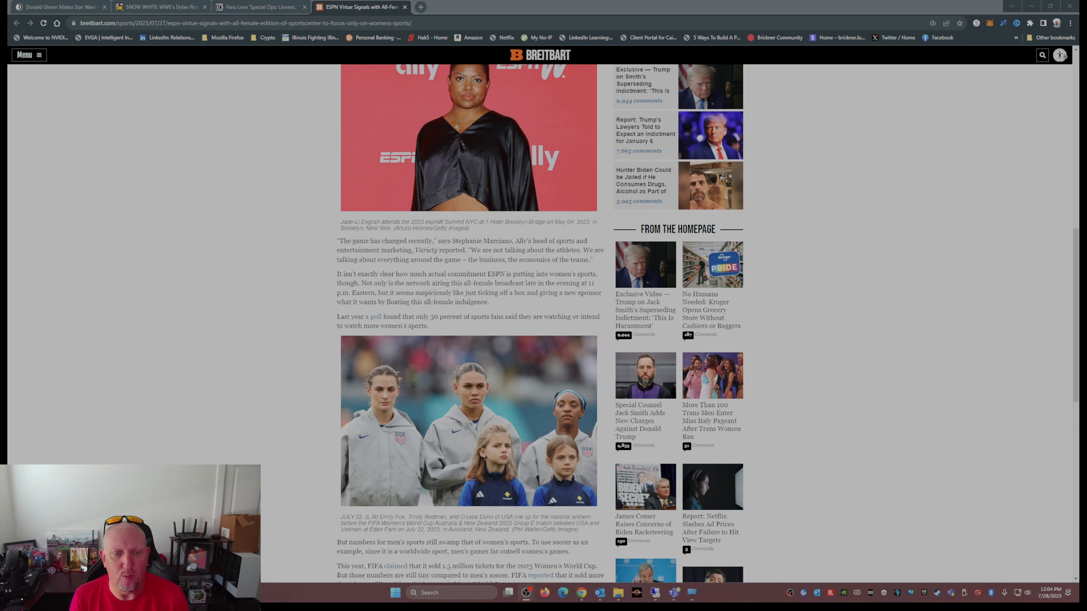
scroll(down, 3)
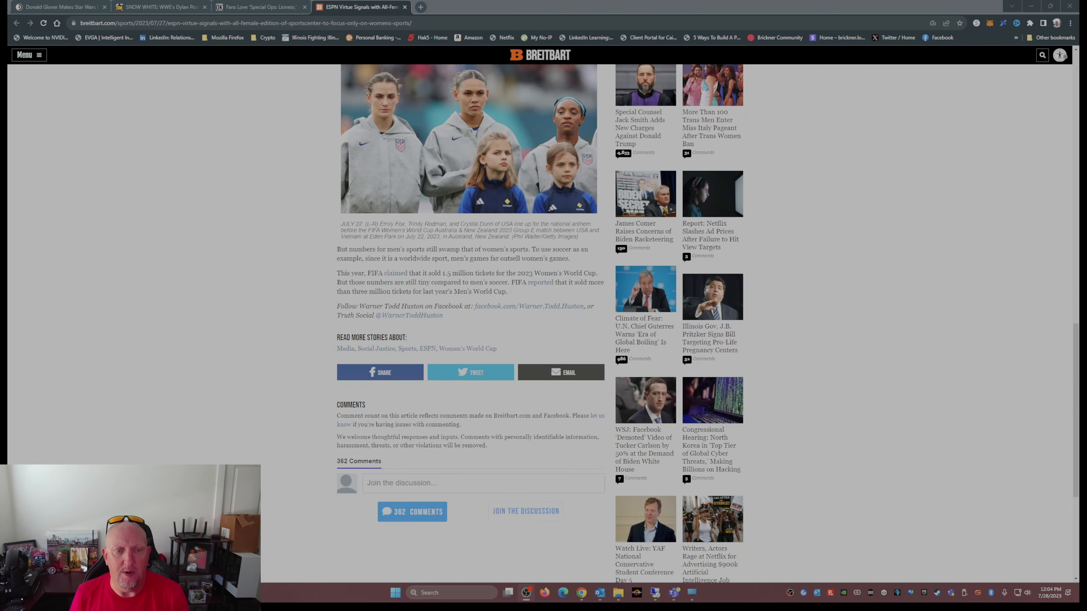